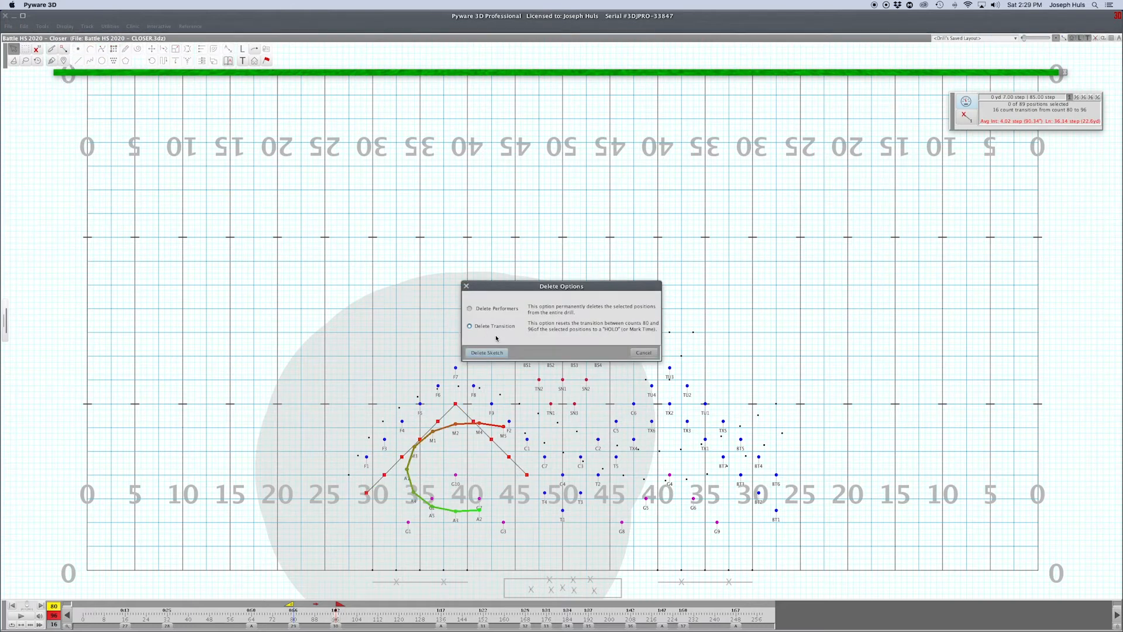
Delete the curved and angled sketch lines, confirming the permanent sketch deletion
left_click(486, 351)
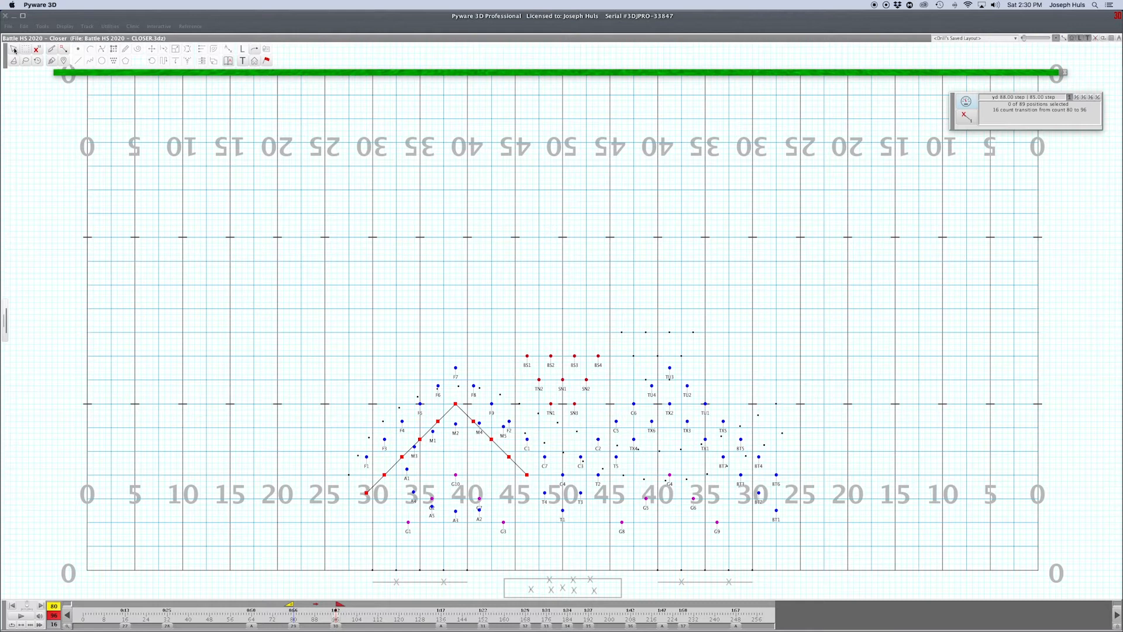
left_click(41, 26)
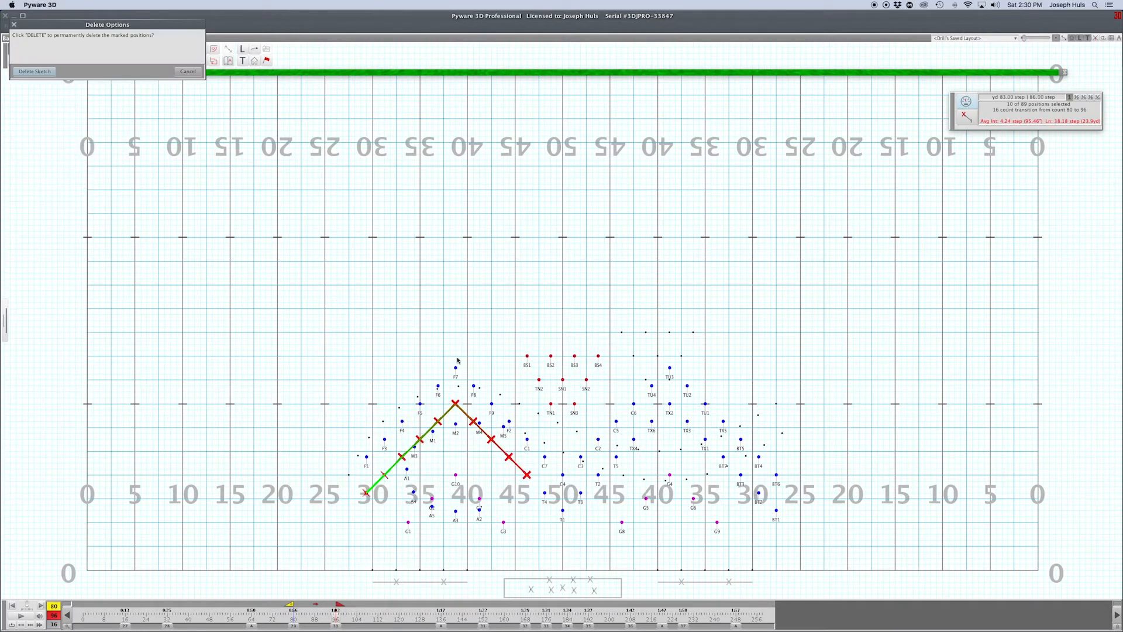
left_click(34, 71)
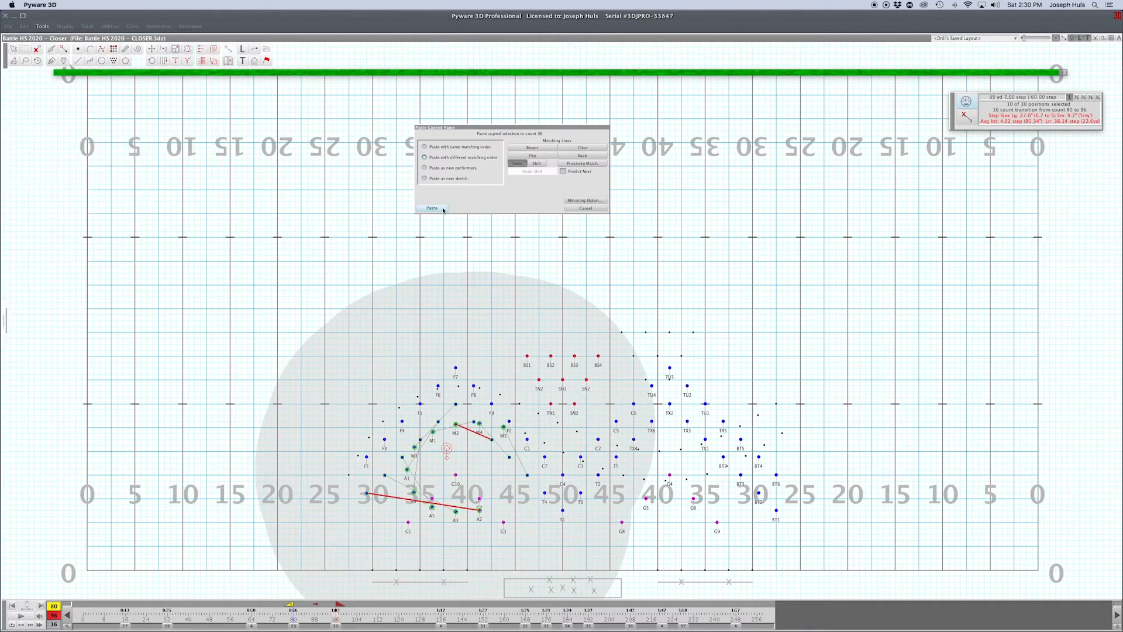
Paste the copied players at count 96, then enable Sketch Mode from Display
left_click(431, 207)
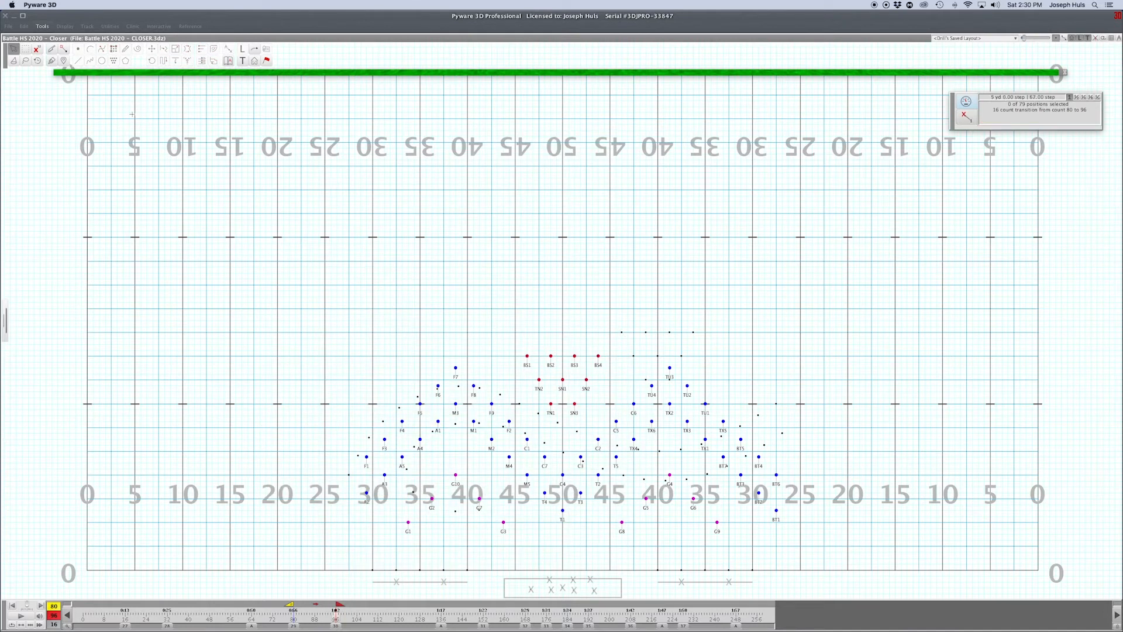
left_click(65, 26)
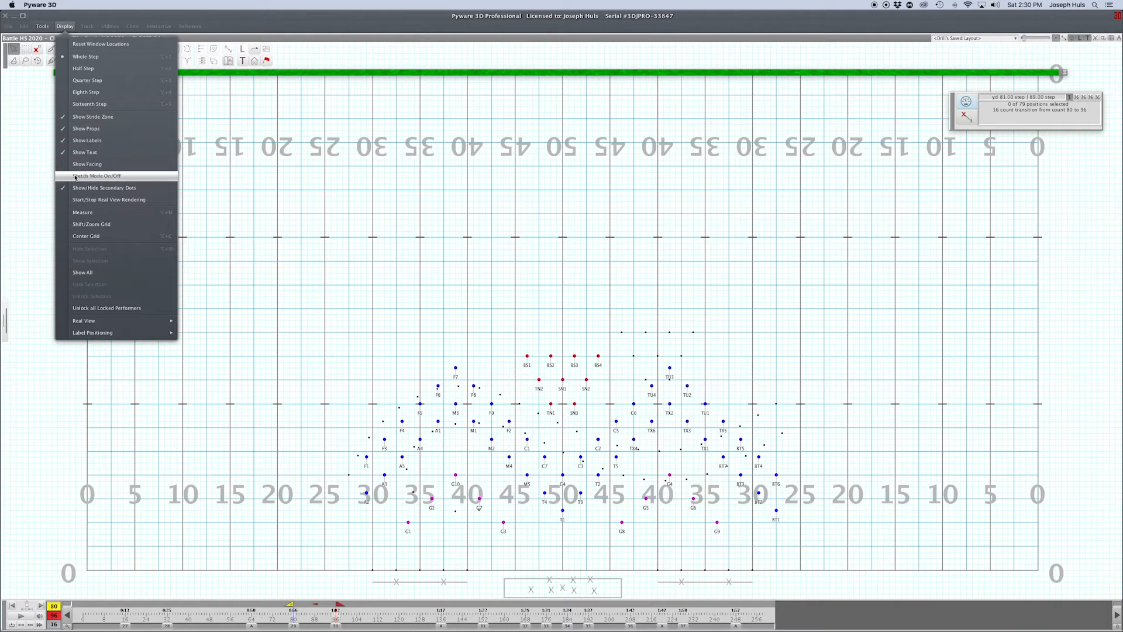
left_click(95, 175)
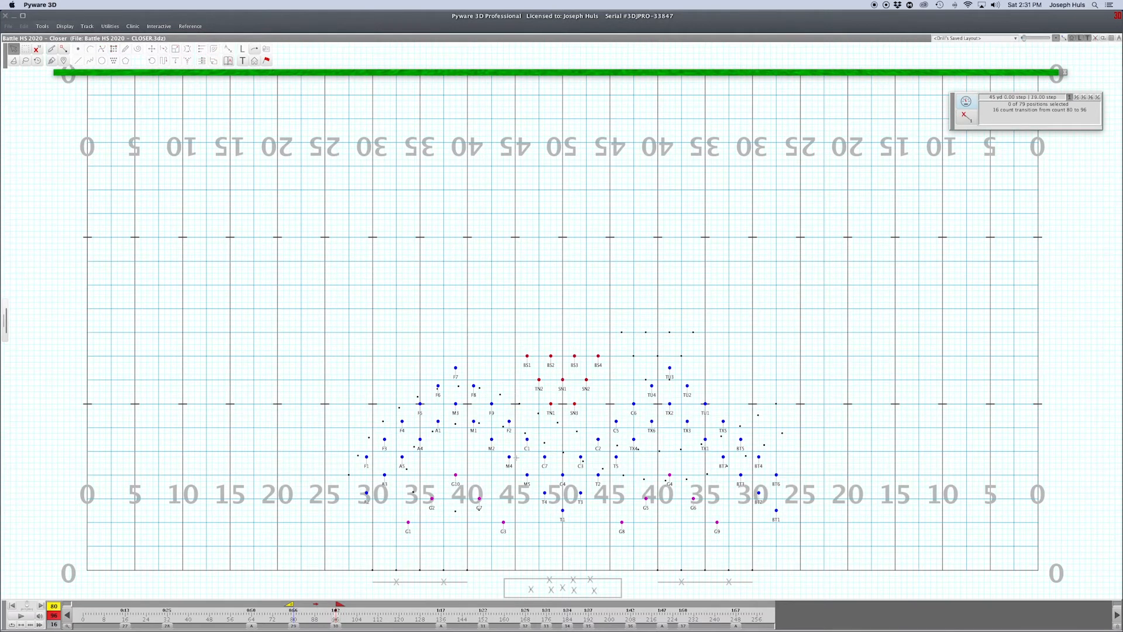
Draw a 48-position block sketch mid-field and accept its files and ranks settings
left_click(64, 26)
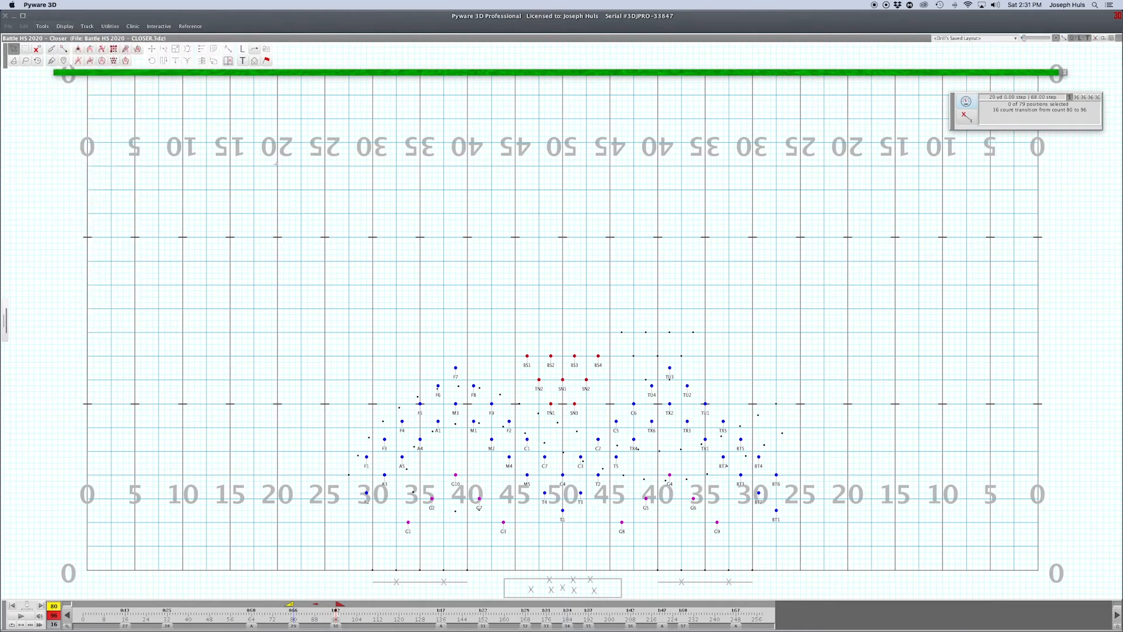
left_click(112, 48)
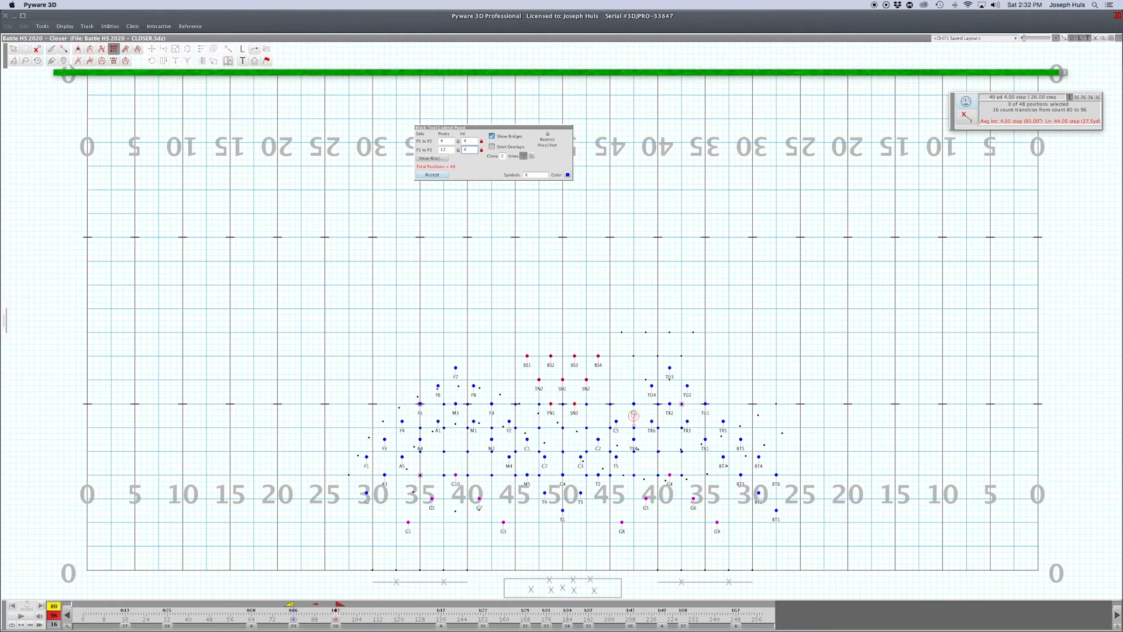
left_click(431, 175)
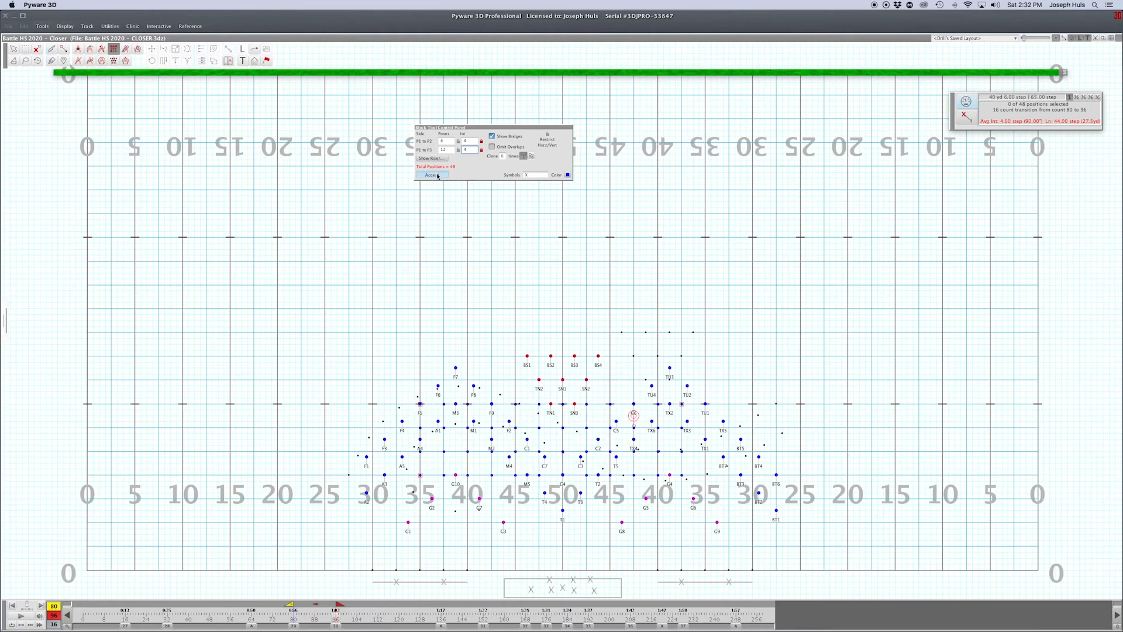
left_click(430, 175)
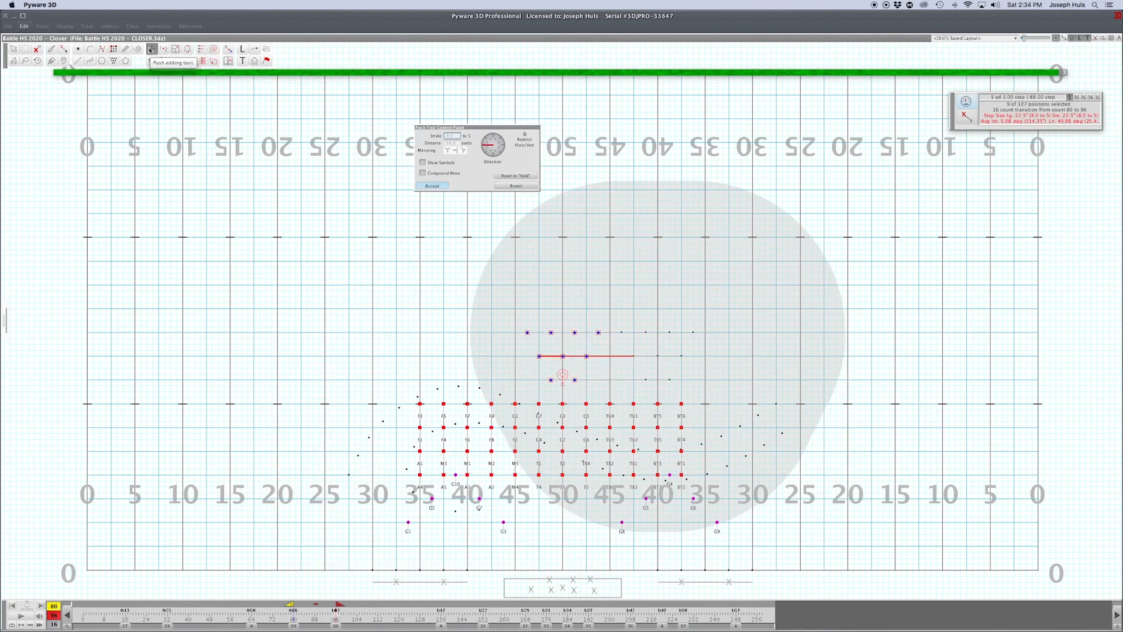
Accept the winds placed onto the block sketch points at count 96
left_click(432, 186)
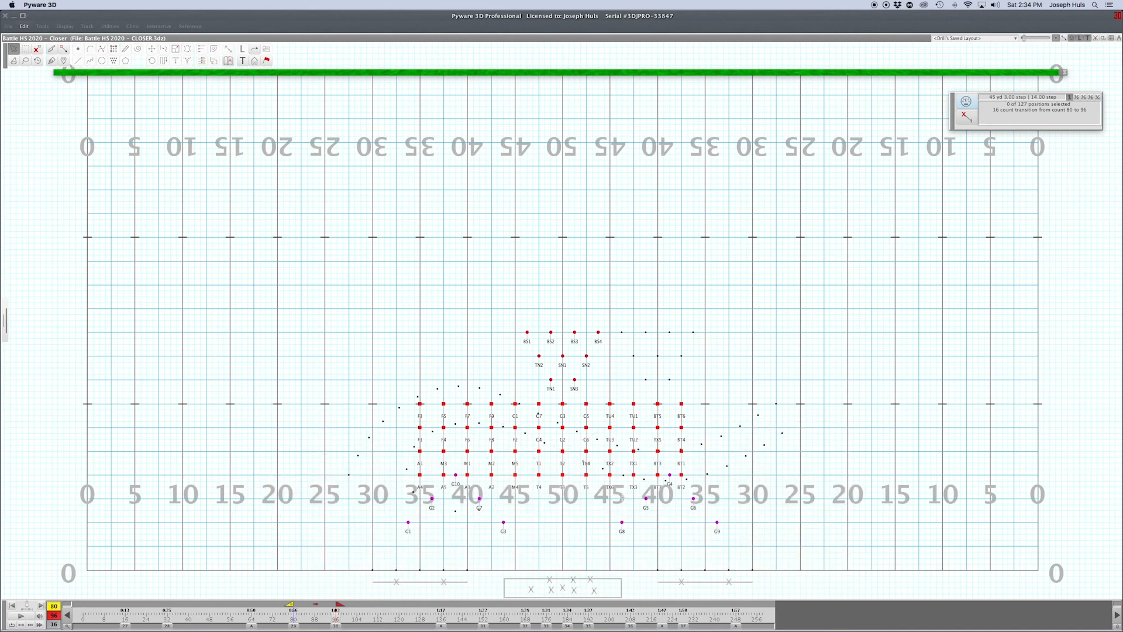
Clear the player selection and drag-select all 48 block sketch points
left_click(64, 27)
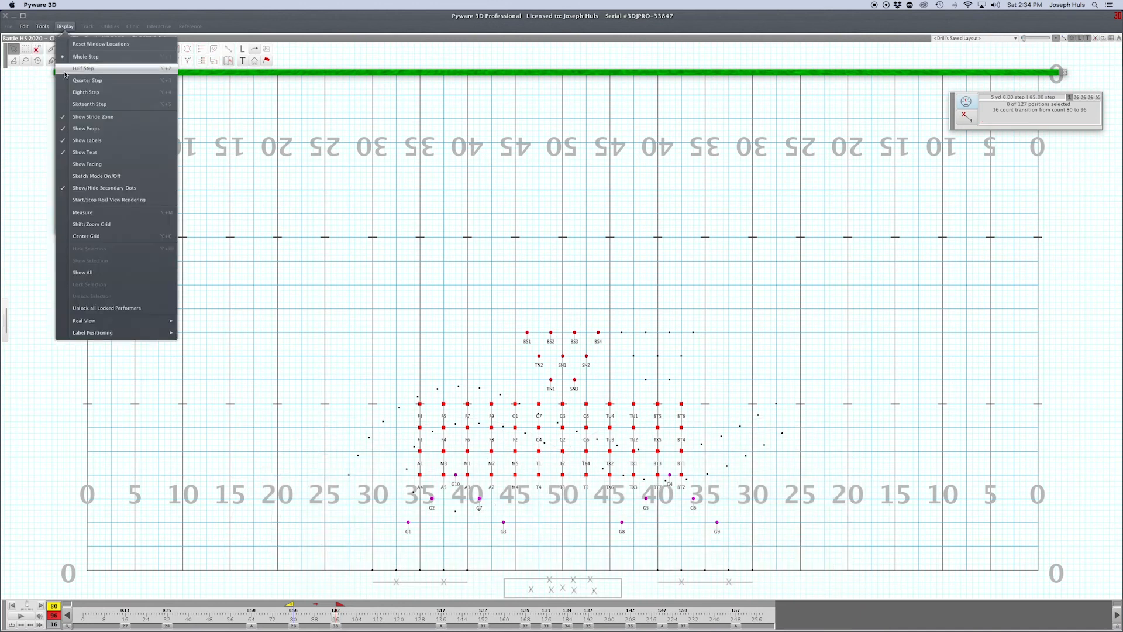
left_click(83, 68)
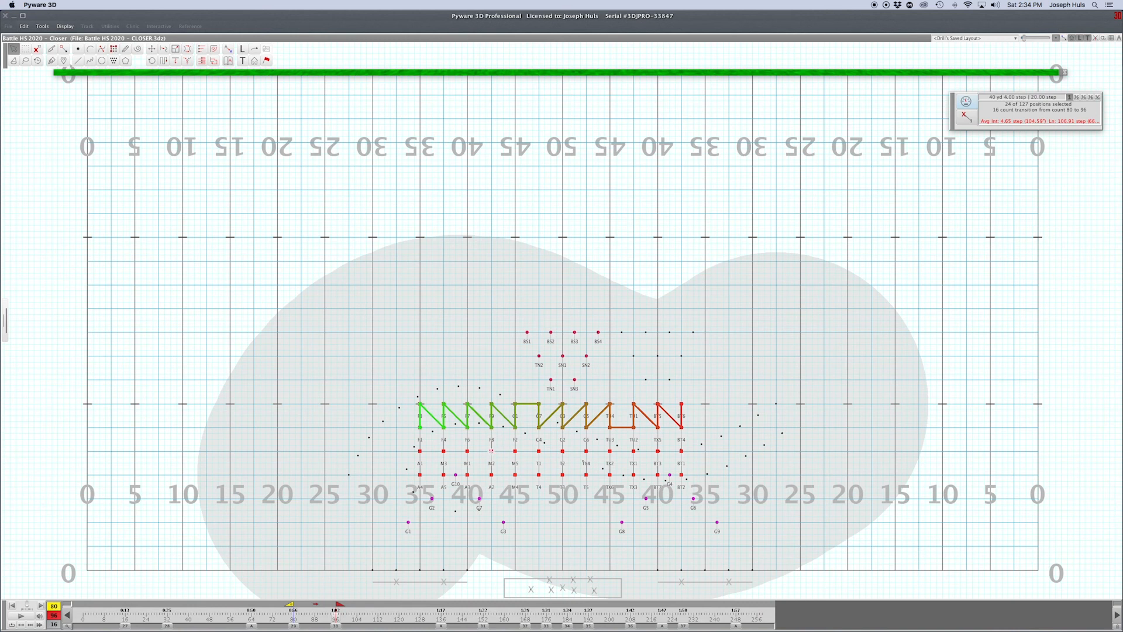
left_click(151, 48)
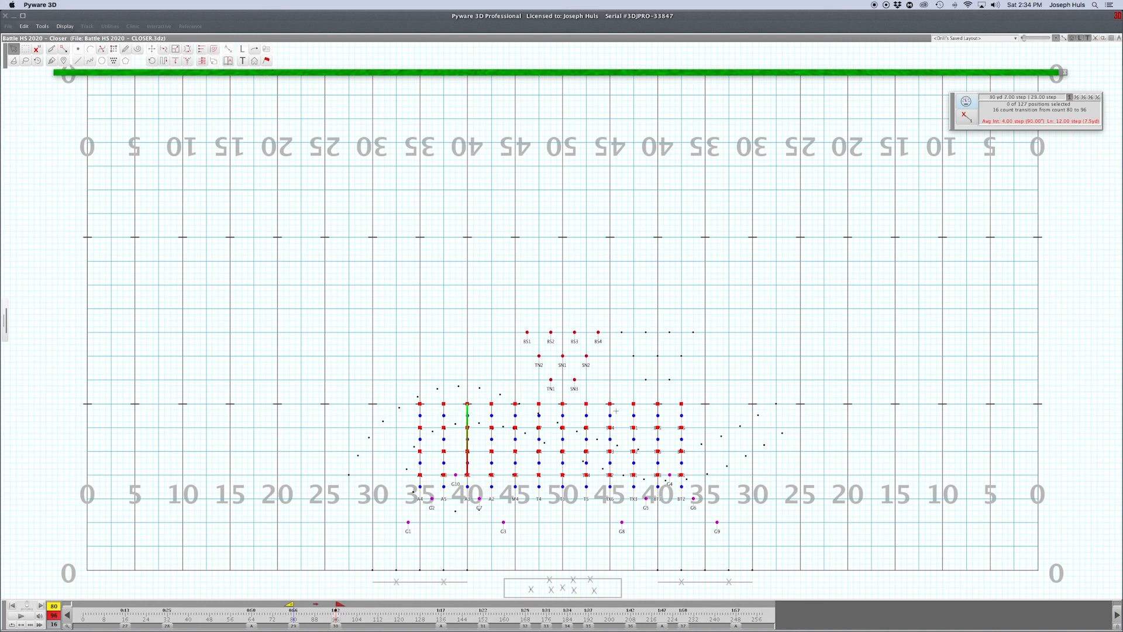
left_click_drag(411, 408, 688, 480)
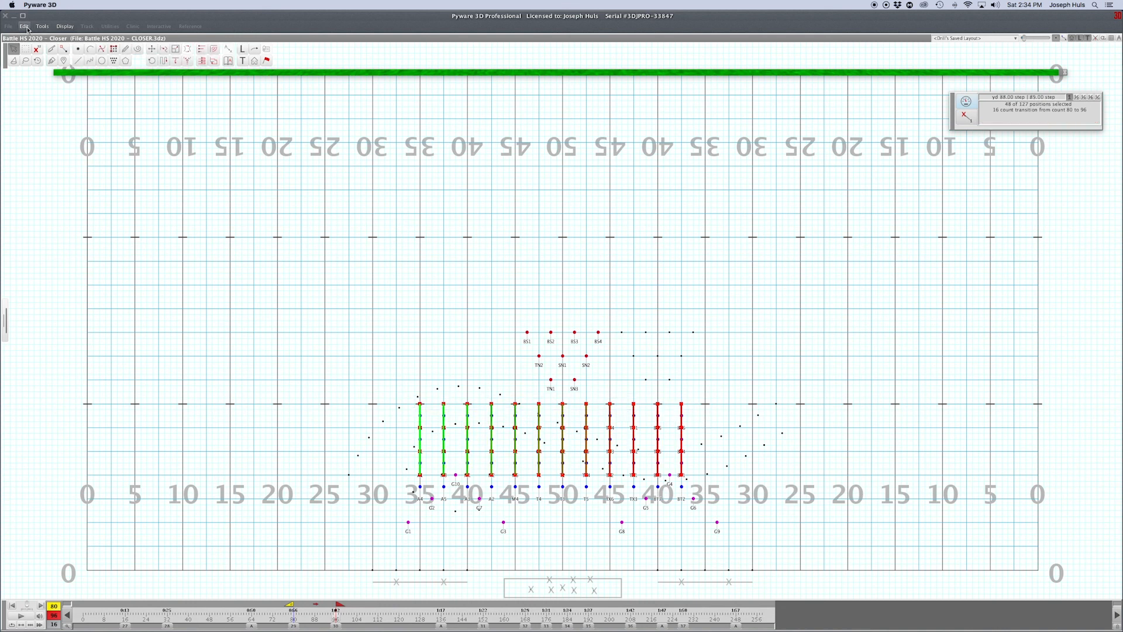